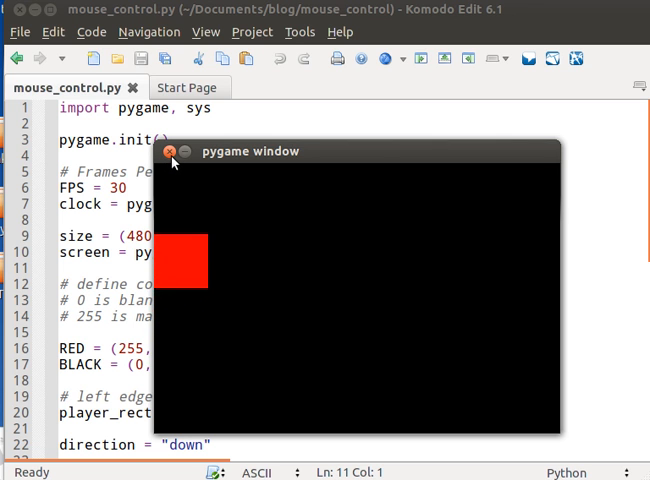
# - Close the pygame window and add 'from pygame.locals import *' after the pygame import
pyautogui.click(172, 152)
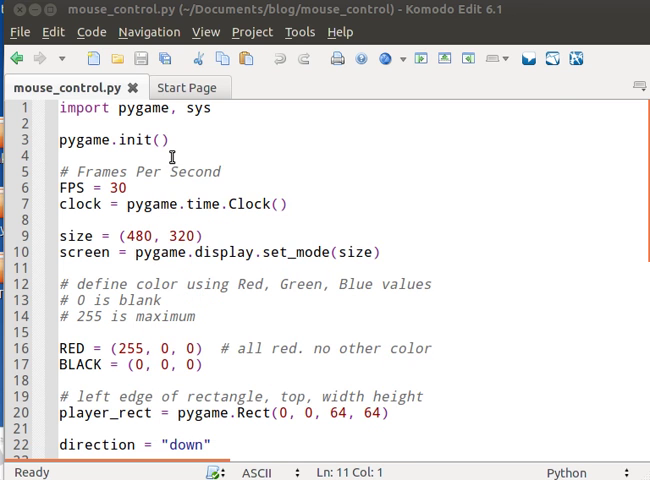
pyautogui.click(218, 108)
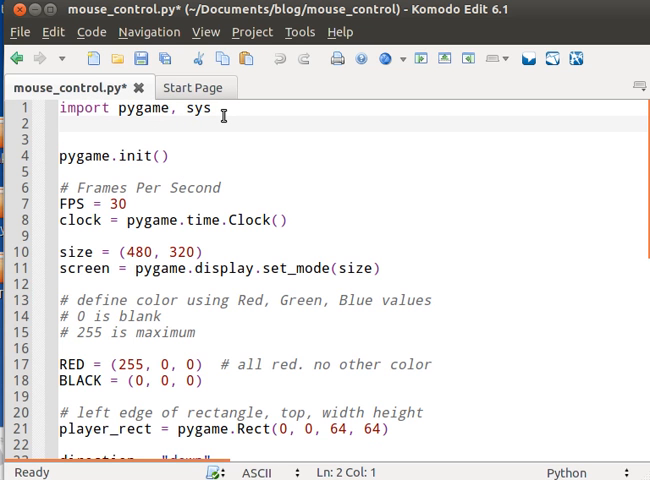
pyautogui.write('from pyga.')
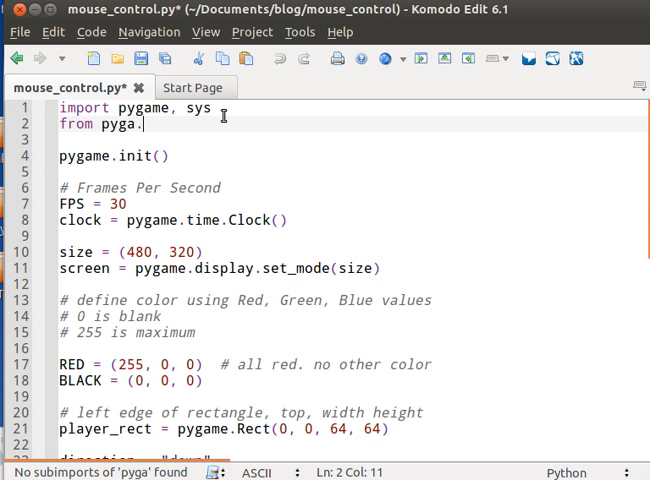
pyautogui.write('me.locals impor')
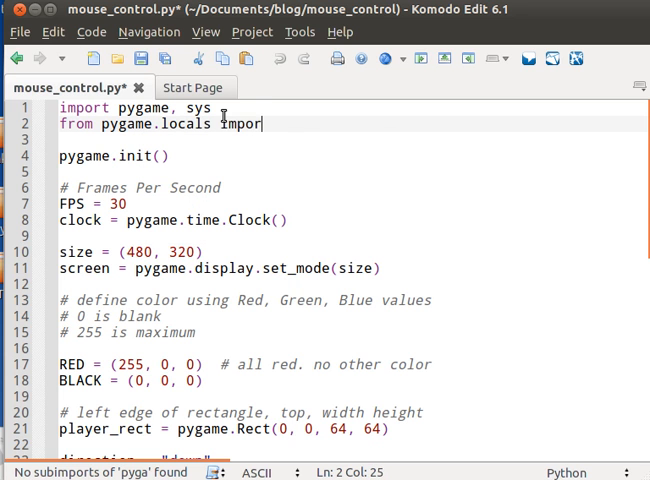
pyautogui.write('" "')
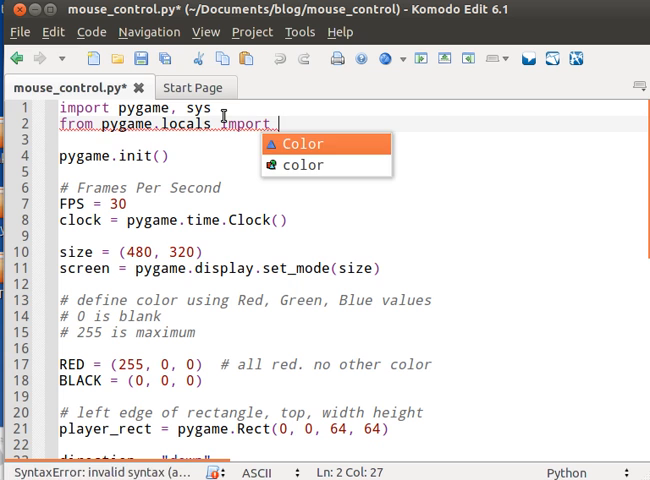
pyautogui.write('*')
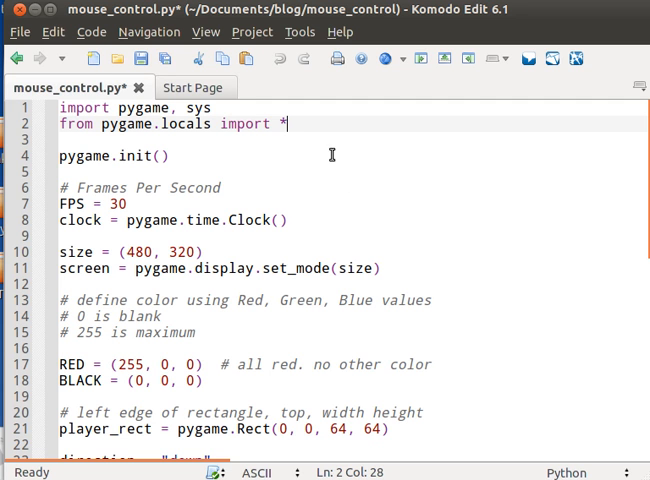
pyautogui.moveTo(248, 376)
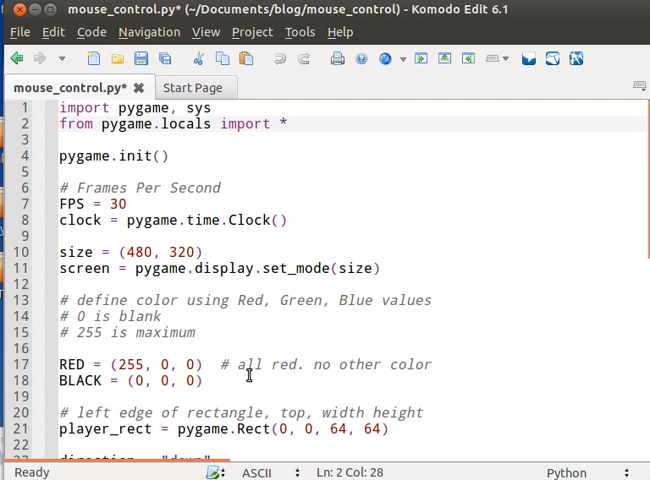
# - Add GREEN = (0, 255, 0) and a BLUE tuple below the BLACK colour definition
pyautogui.scroll(-3)
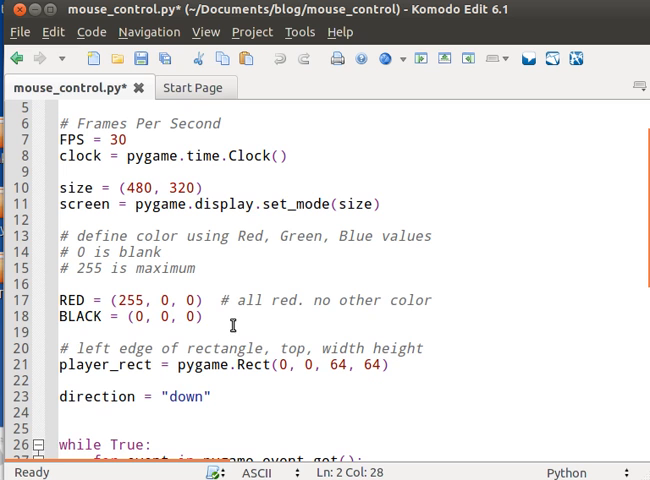
pyautogui.click(236, 320)
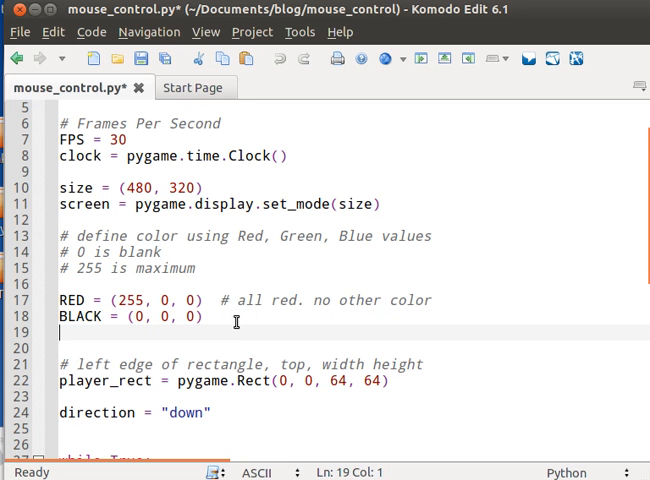
pyautogui.write('GRE')
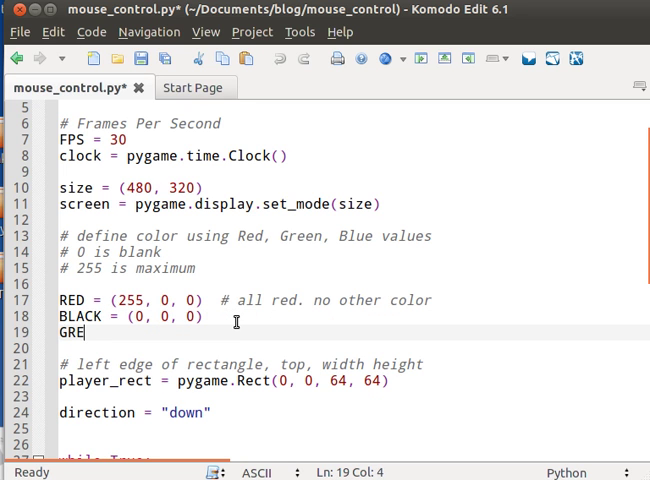
pyautogui.write('EN = (0)')
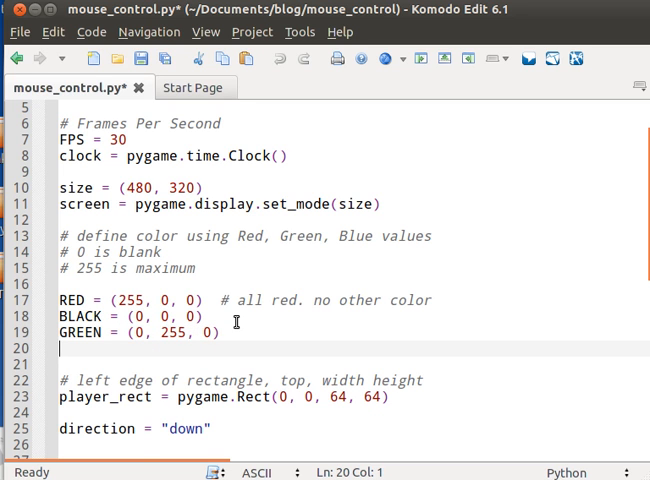
pyautogui.write('BLUE = (')
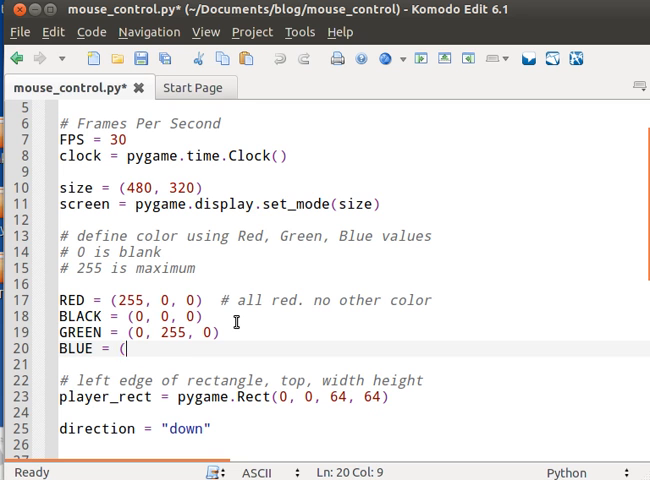
pyautogui.write('0, 255, 0')
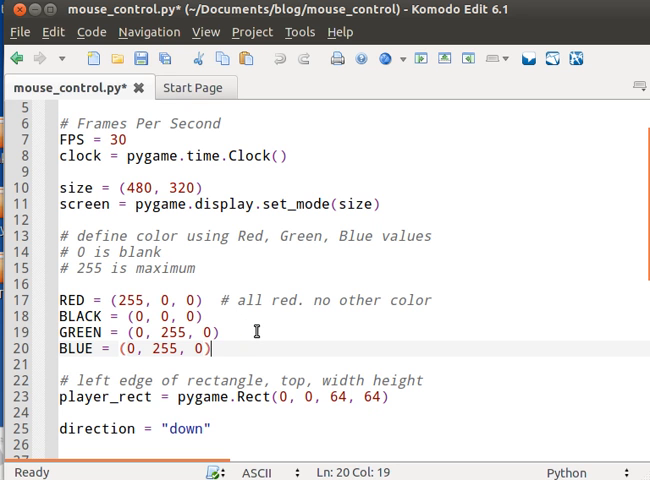
pyautogui.scroll(-3)
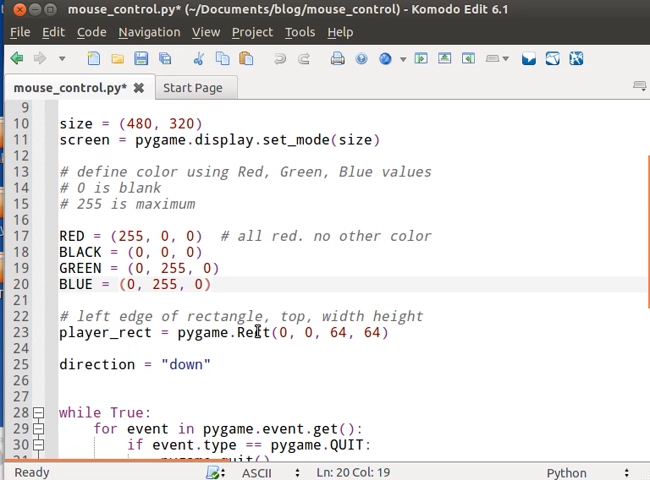
# - Define up_rect = pygame.Rect(300, 100, 50, 50) below player_rect
pyautogui.click(248, 348)
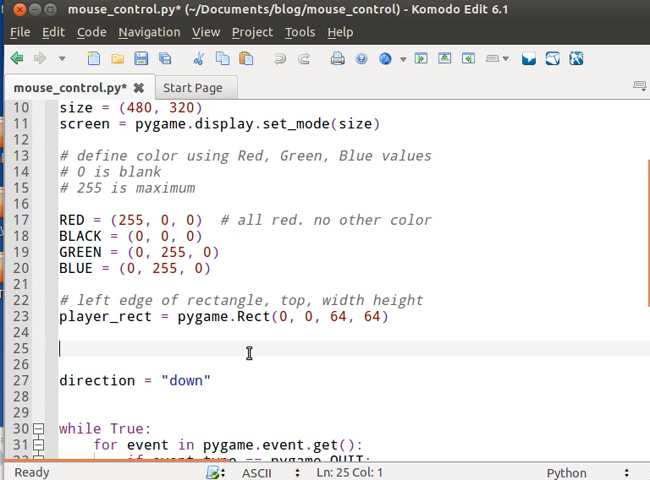
pyautogui.write('u')
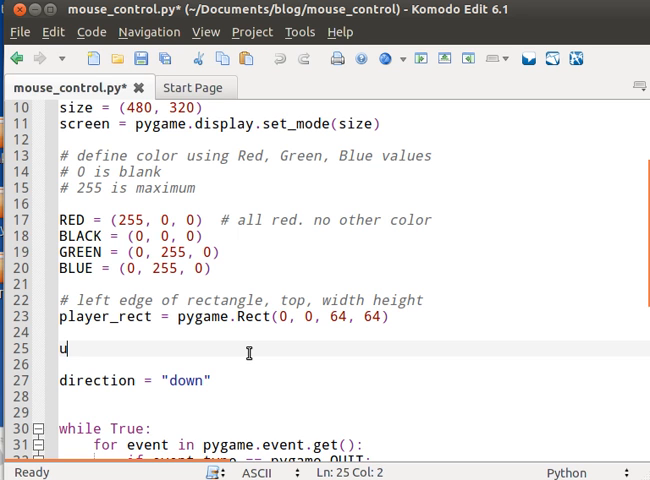
pyautogui.write('p_rect = p')
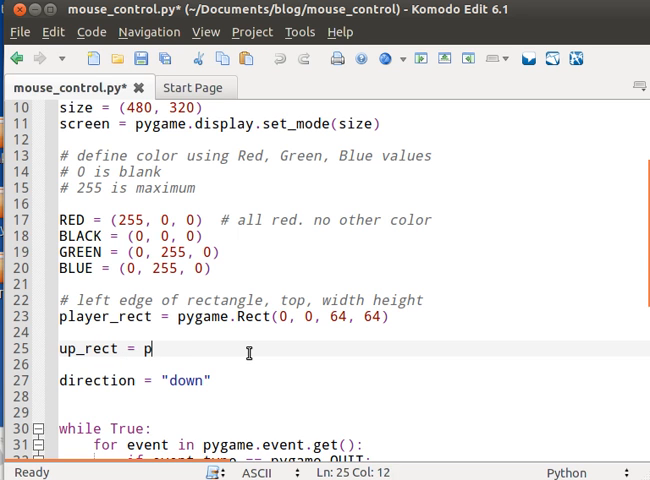
pyautogui.write('ygame.cdrom')
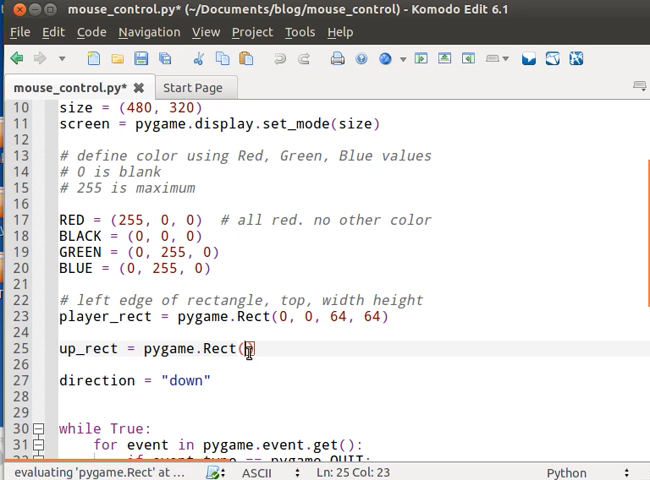
pyautogui.write('3')
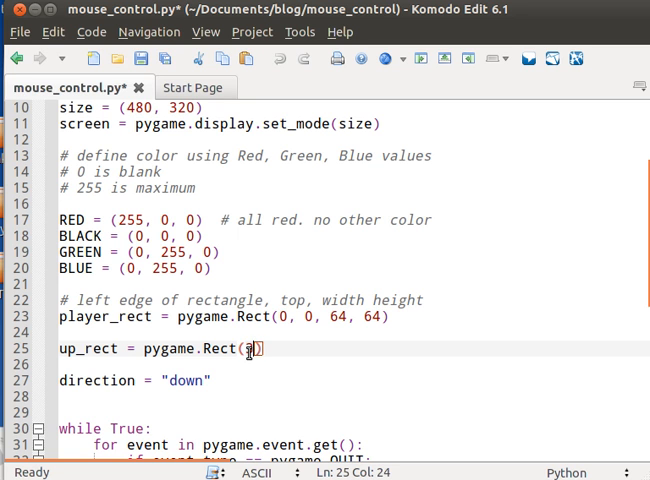
pyautogui.write('00,')
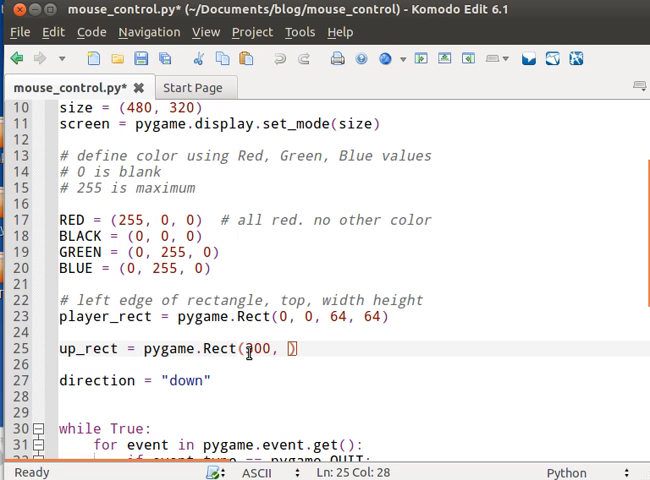
pyautogui.write('100')
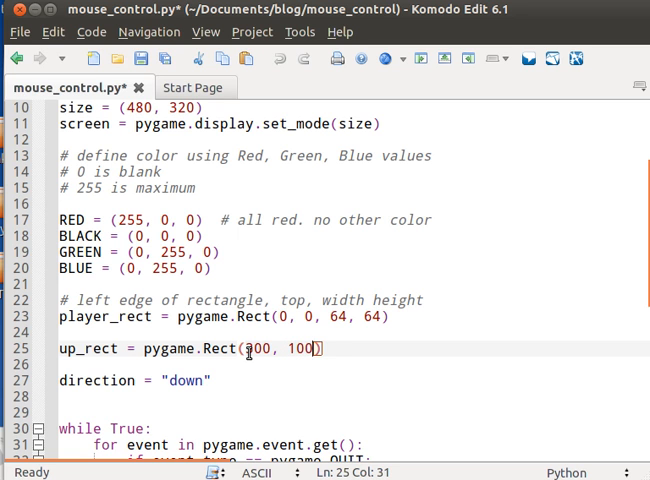
pyautogui.write(',')
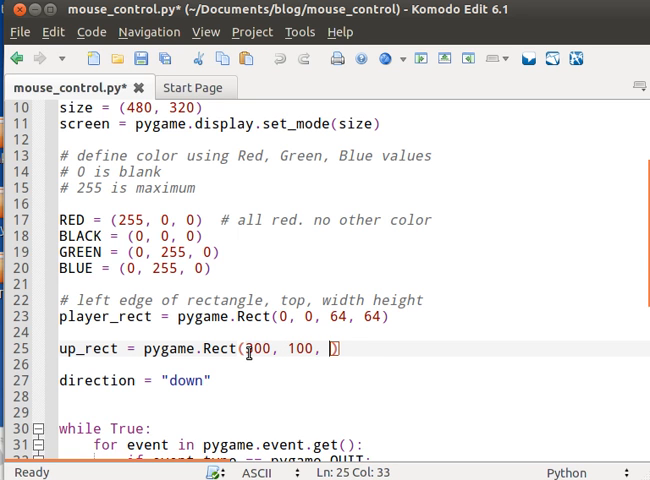
pyautogui.write('50, 50')
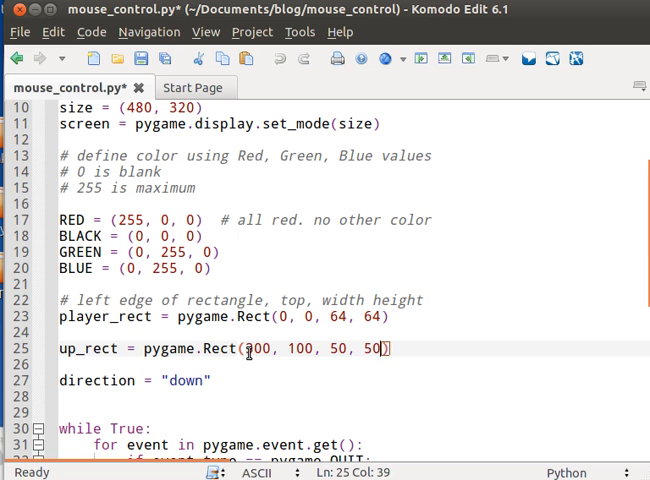
# - Define down_rect = pygame.Rect(300, 180, 50, 50) beneath up_rect
pyautogui.write('d')
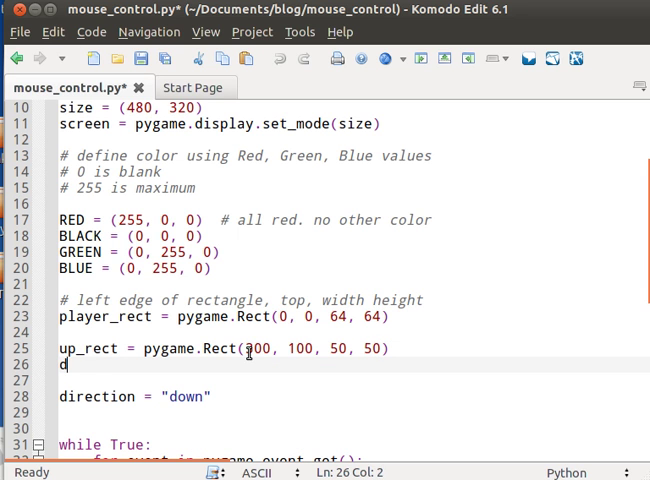
pyautogui.write('own_rect')
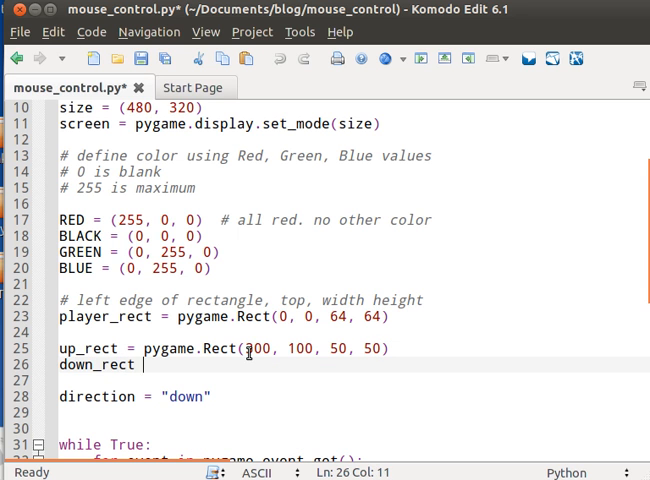
pyautogui.write('pygame.')
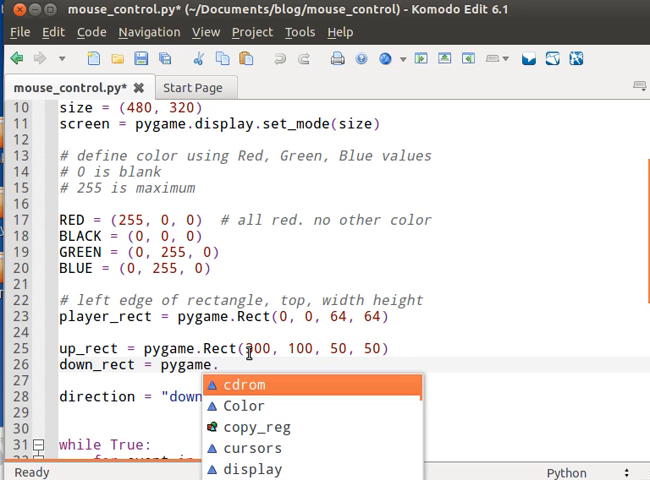
pyautogui.write('Rect(300,')
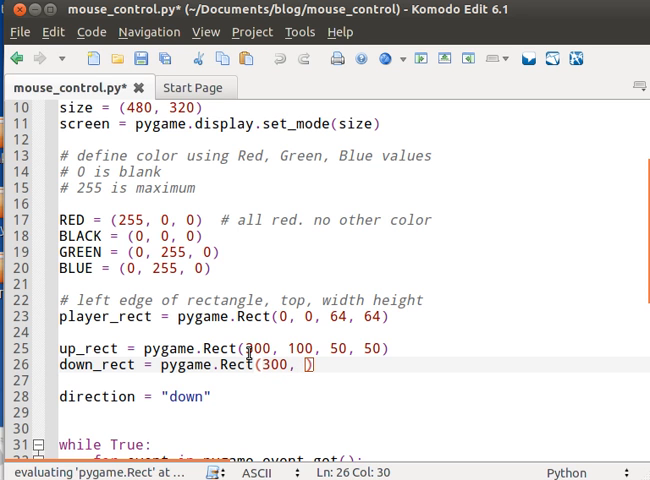
pyautogui.write('180, 50, 50')
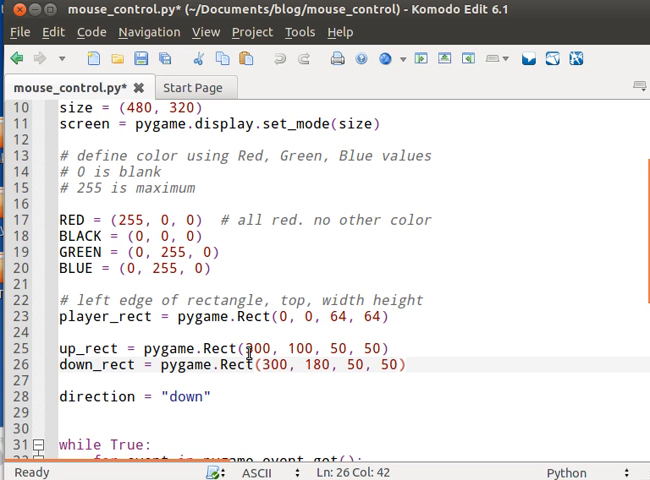
pyautogui.scroll(-3)
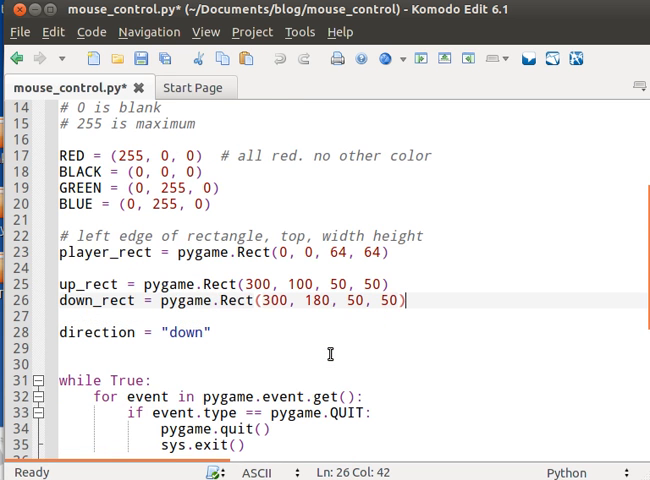
# - Draw up_rect in GREEN with pygame.draw.rect after the player rectangle
pyautogui.scroll(-3)
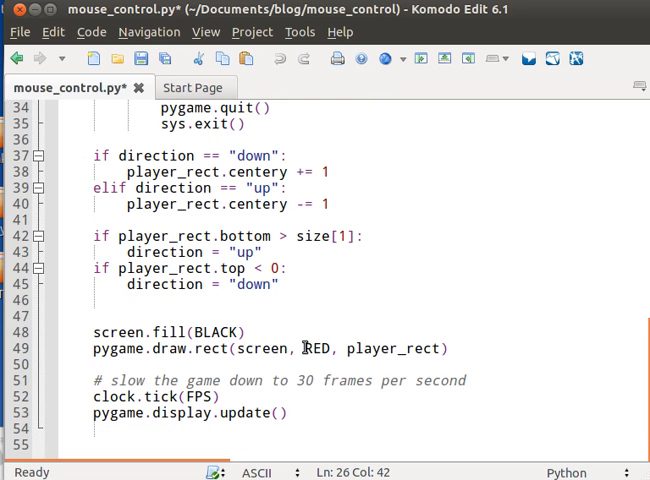
pyautogui.moveTo(510, 344)
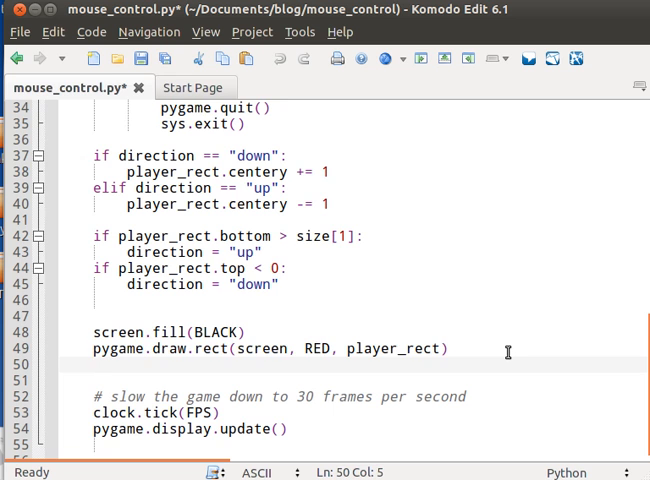
pyautogui.write('pygam')
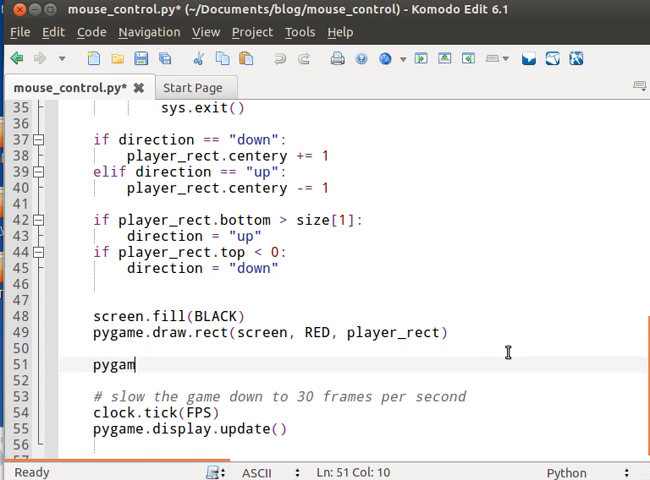
pyautogui.write('e.draw.')
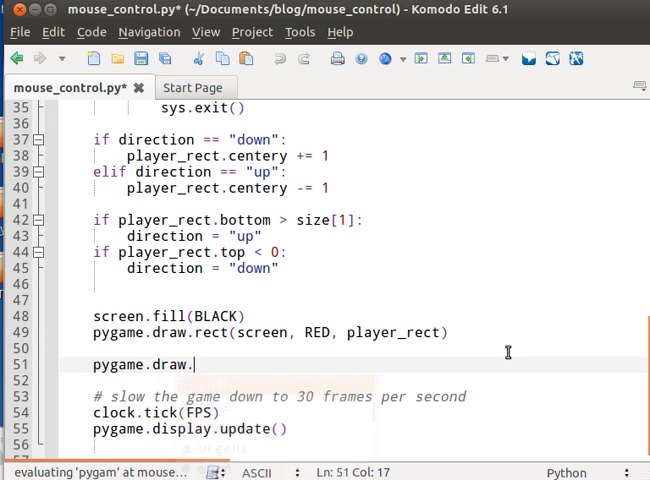
pyautogui.write('rect')
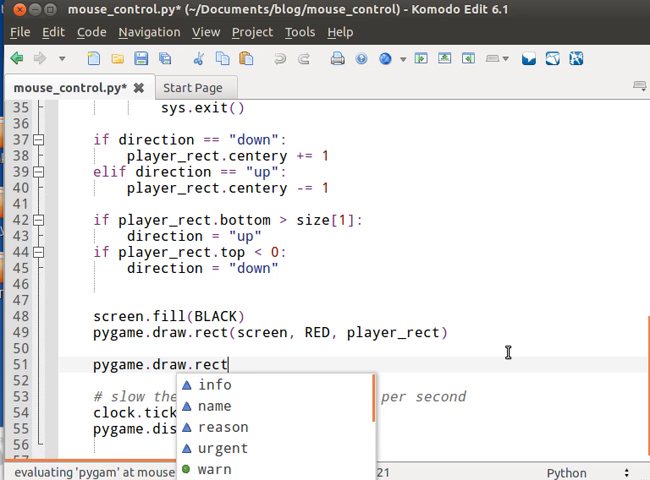
pyautogui.write('(screen)')
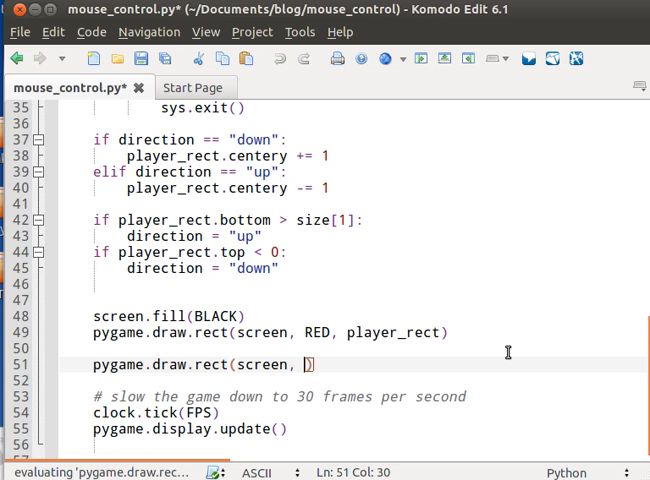
pyautogui.write('GREEN,')
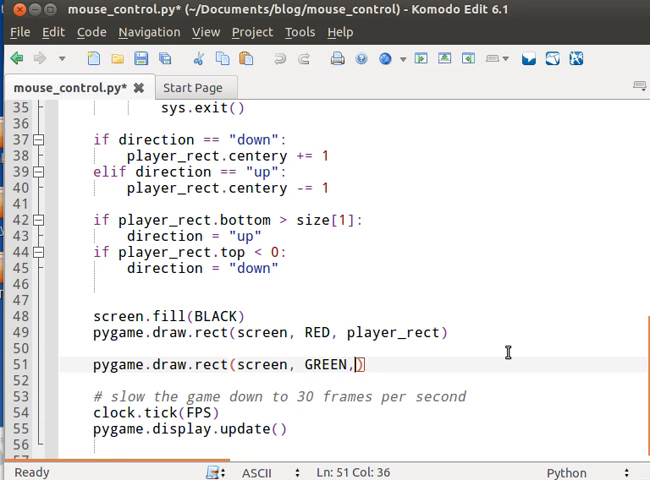
pyautogui.write('up')
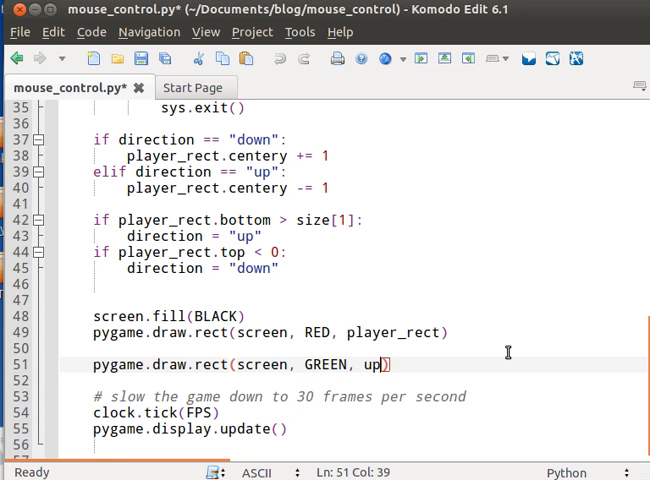
pyautogui.write('_rect')
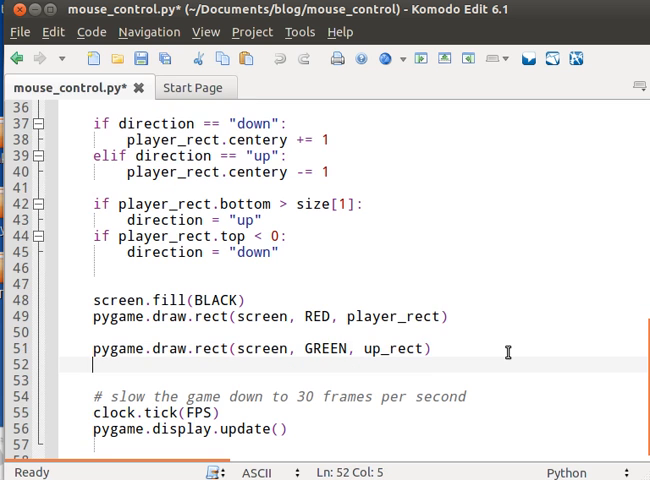
# - Draw down_rect in BLUE with pygame.draw.rect and save the script
pyautogui.write('pygame.draw.rect')
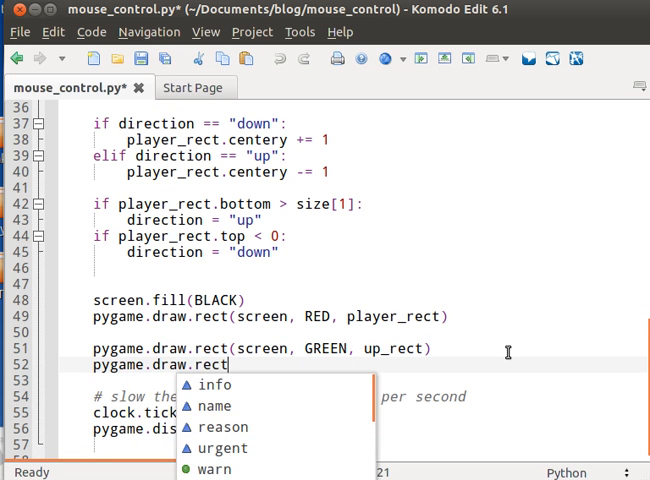
pyautogui.write('(screen,')
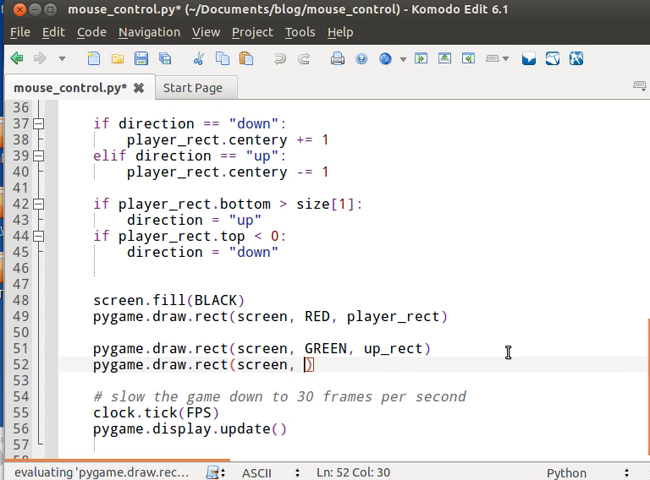
pyautogui.write('BLUE< DOWN_')
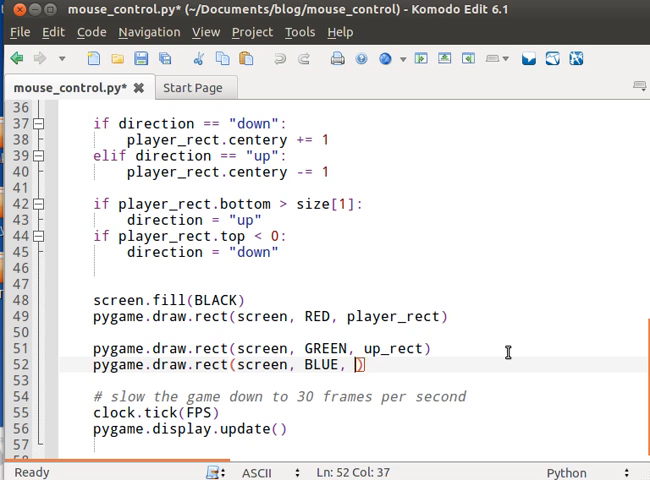
pyautogui.write('down_rect')
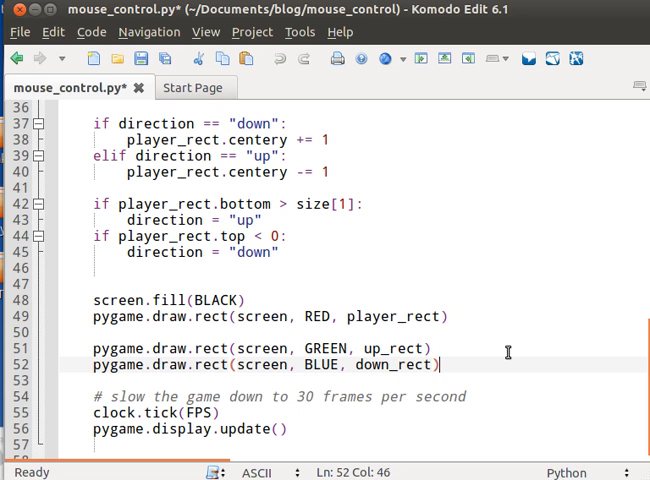
pyautogui.press('ctrl+s')
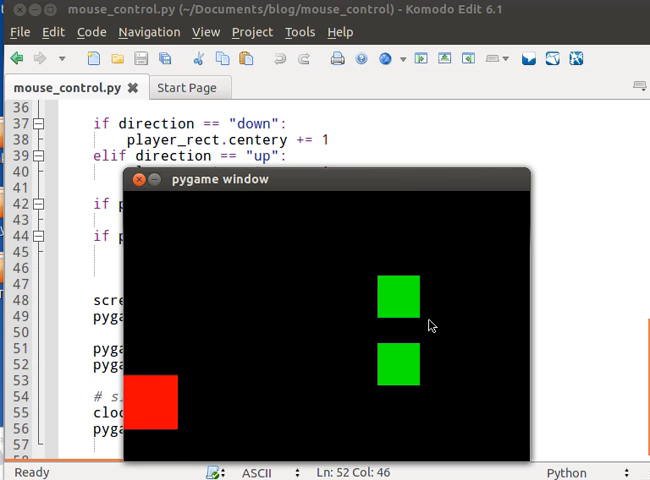
pyautogui.moveTo(404, 380)
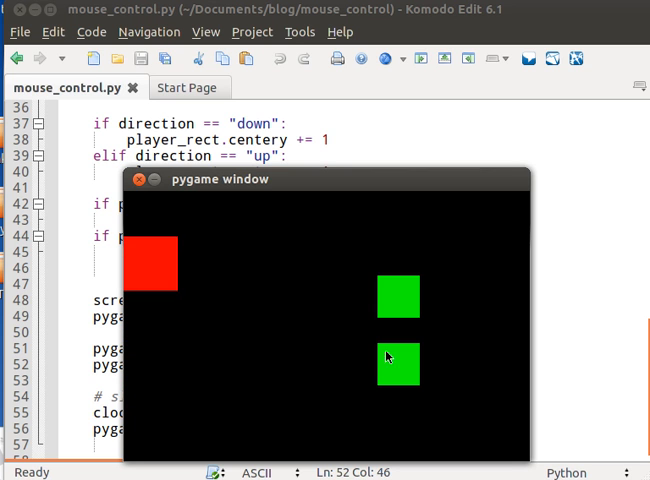
pyautogui.moveTo(160, 228)
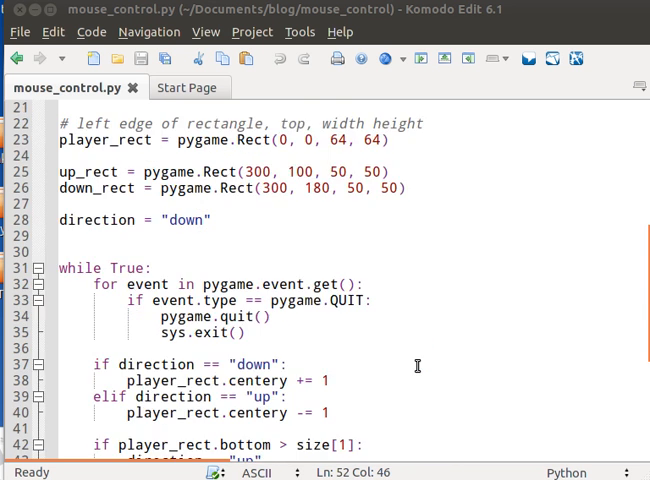
# - Correct the BLUE constant to (0, 0, 255) in the colour definitions
pyautogui.scroll(3)
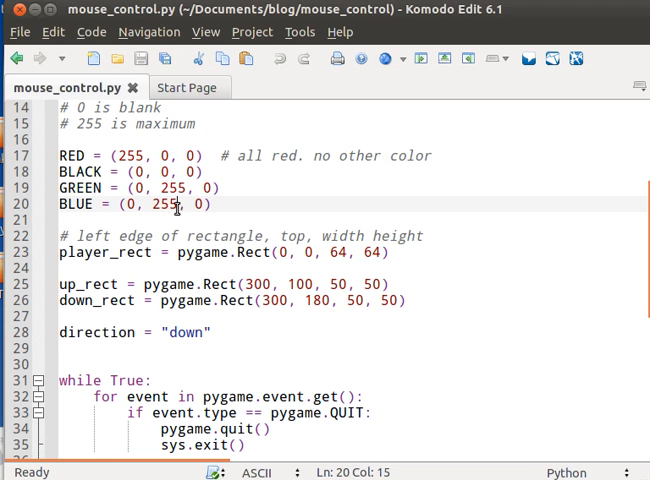
pyautogui.write('0')
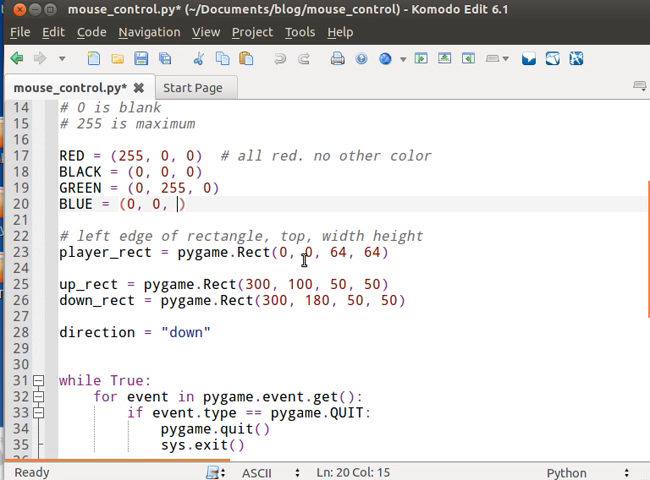
pyautogui.write('255')
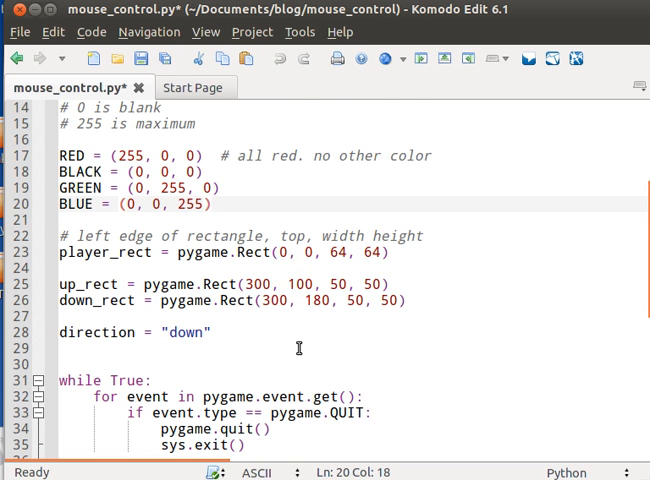
pyautogui.scroll(-3)
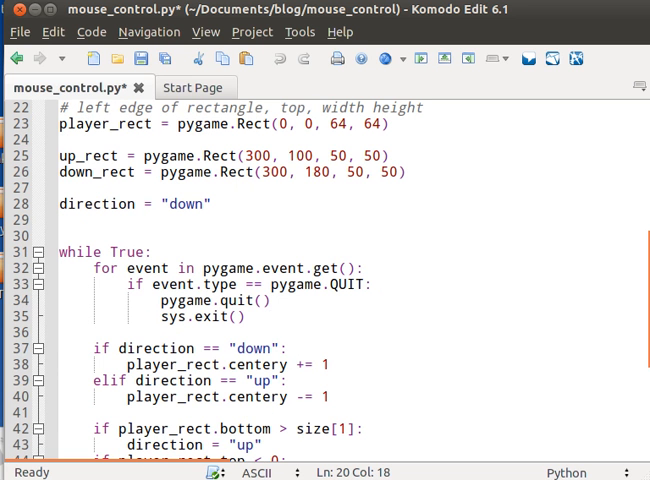
pyautogui.moveTo(292, 304)
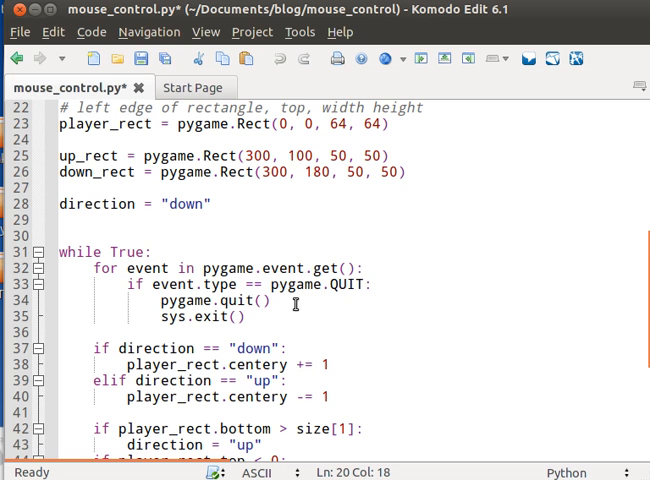
# - Add a MOUSEBUTTONDOWN event check after the quit handling
pyautogui.click(250, 316)
pyautogui.write('if event.type ==')
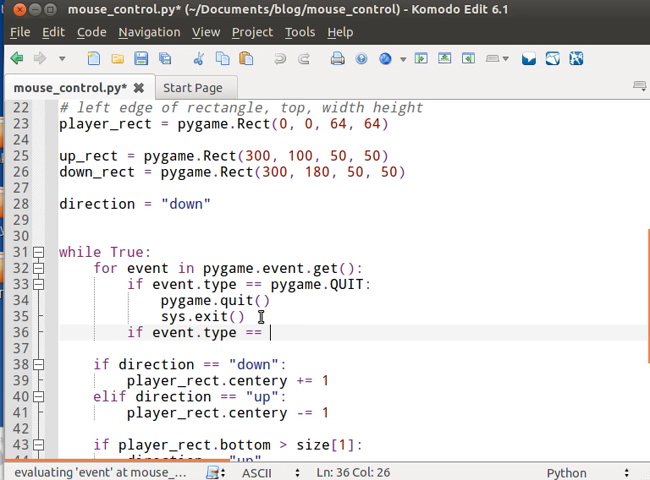
pyautogui.write('MOUSEBUTTO')
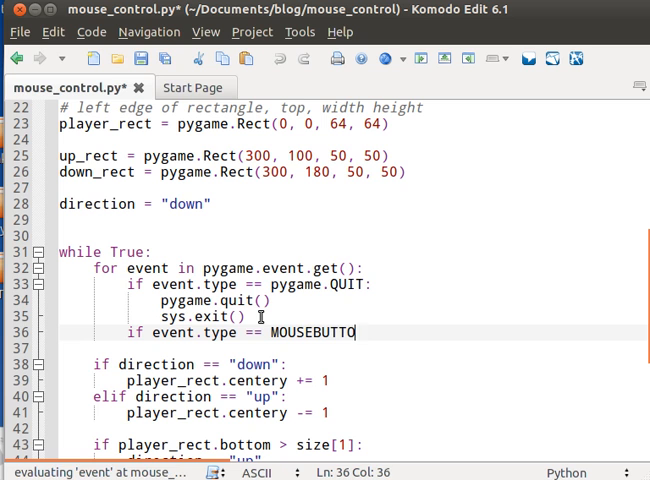
pyautogui.write('DOWN:')
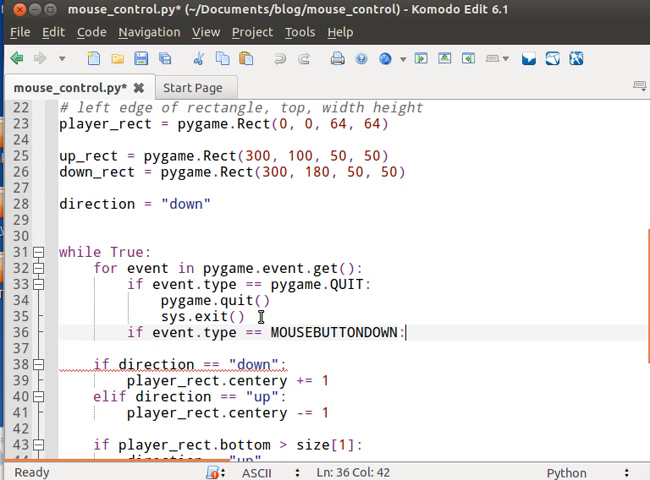
pyautogui.press('Return')
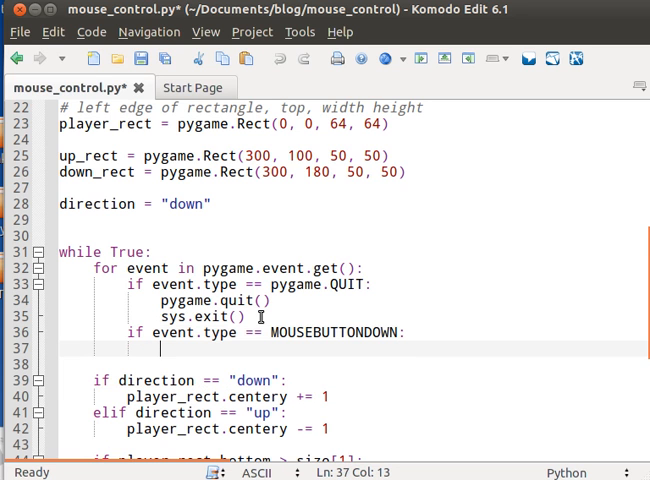
# - Store mouse_pos = pygame.mouse.get_pos() inside the click branch
pyautogui.write('mous')
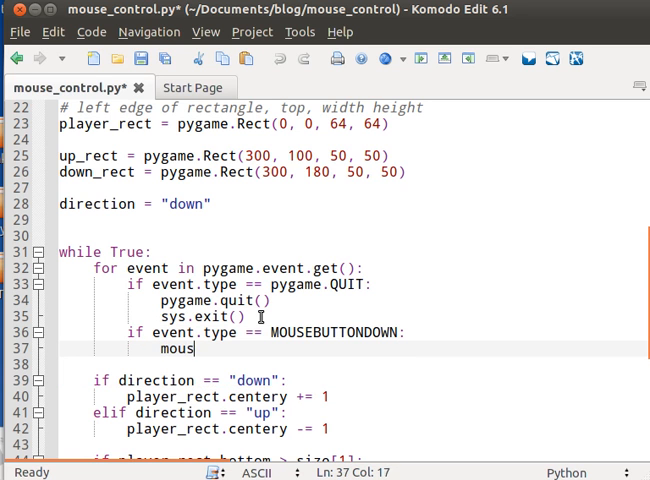
pyautogui.write('e_')
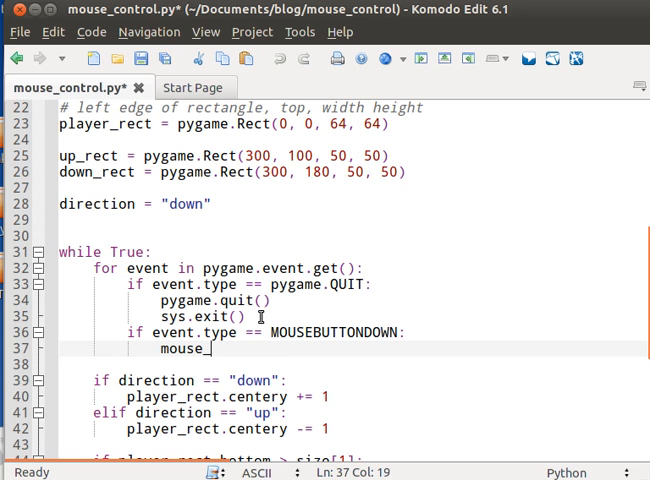
pyautogui.write('pos = pygame.mouse.')
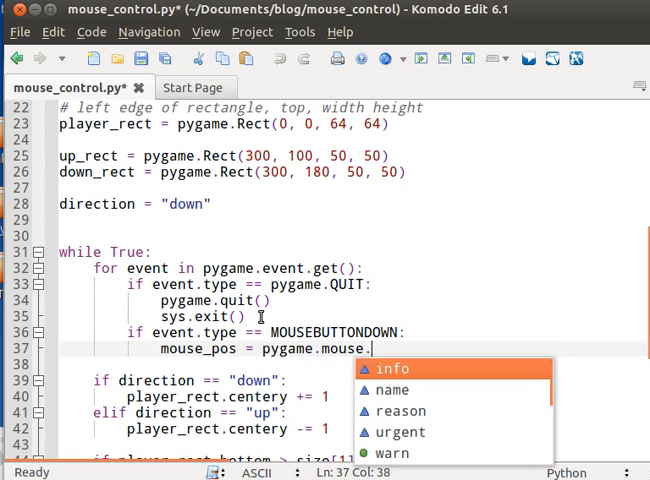
pyautogui.write('get_pos(')
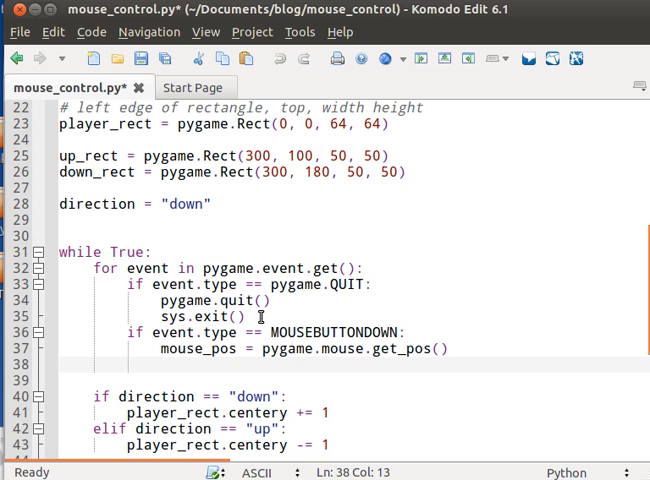
# - Set direction to "up" when up_rect.collidepoint(mouse_pos) is true
pyautogui.write('if u')
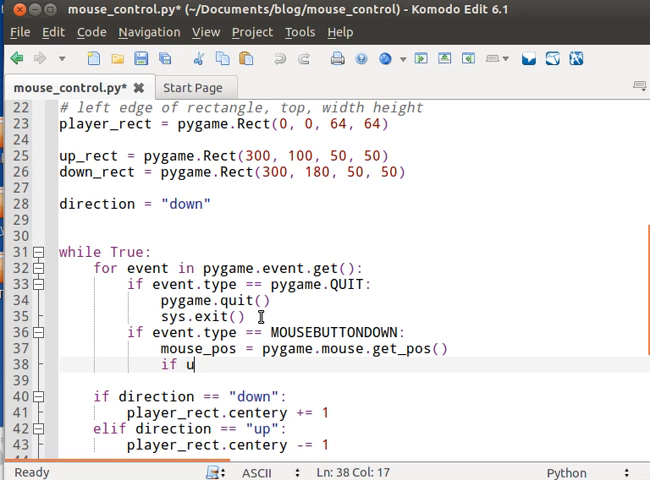
pyautogui.write('p_rect.co')
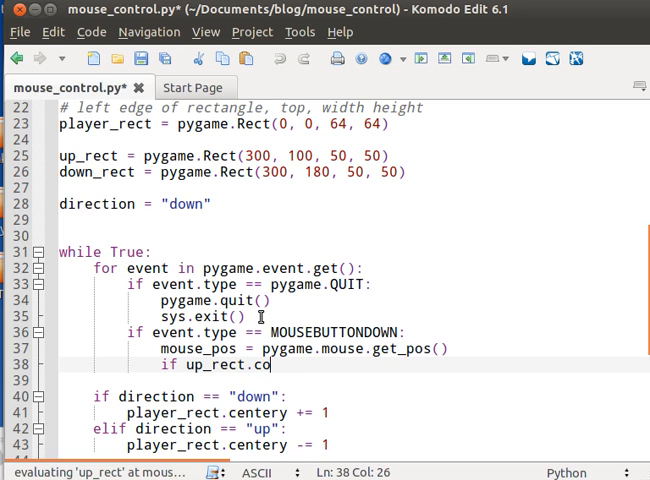
pyautogui.write('llidepoin')
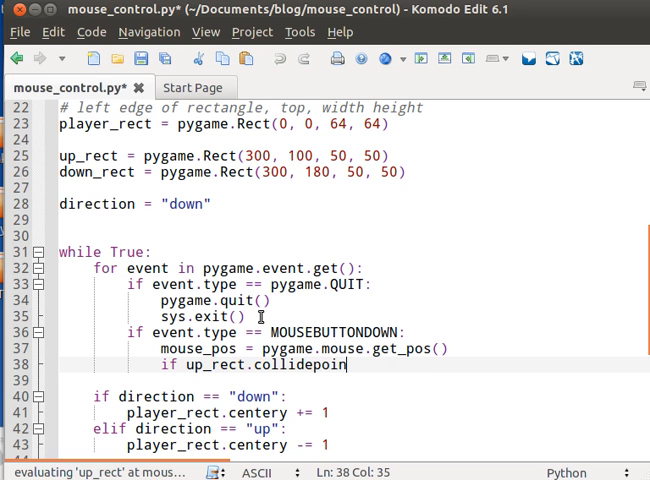
pyautogui.write('t(mouse)')
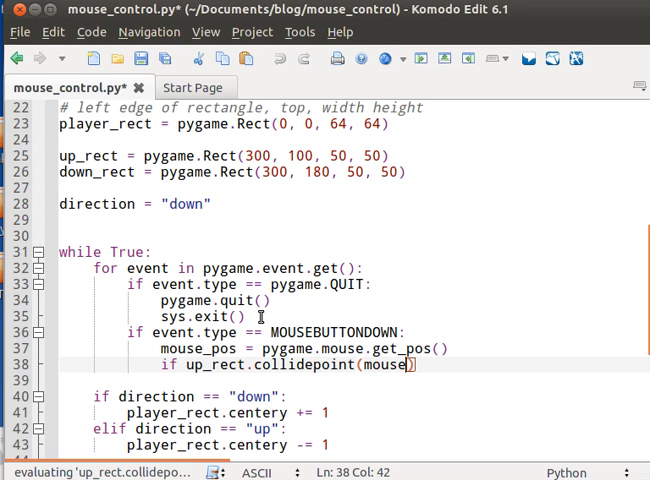
pyautogui.write('_pos')
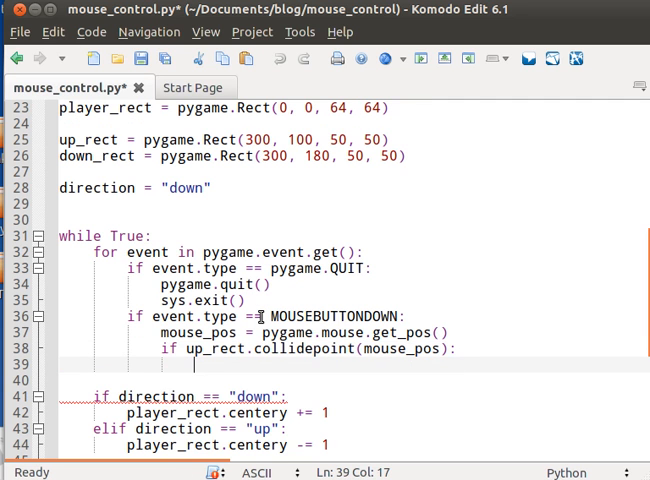
pyautogui.write('direction = "up')
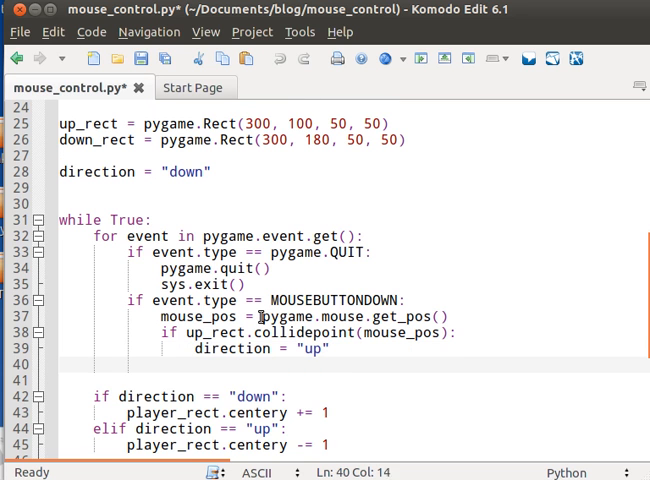
# - Set direction to "down" when down_rect.collidepoint(mouse_pos) is true
pyautogui.write('if down')
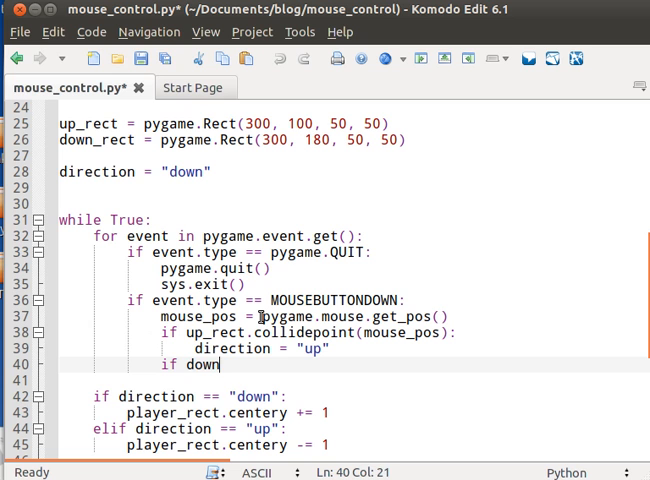
pyautogui.write('_rect.c')
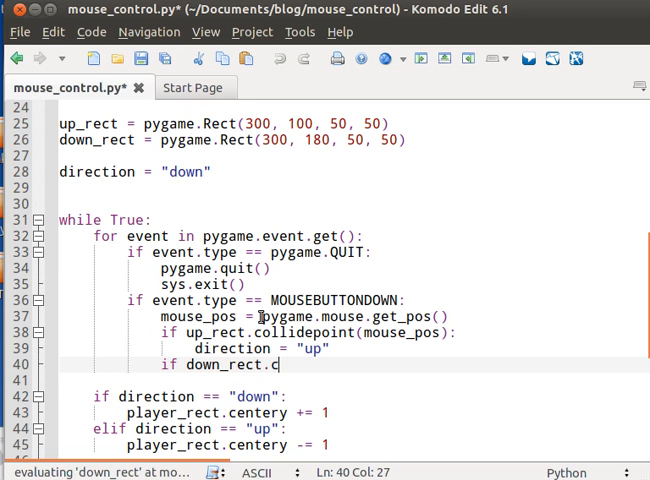
pyautogui.write('ollidp')
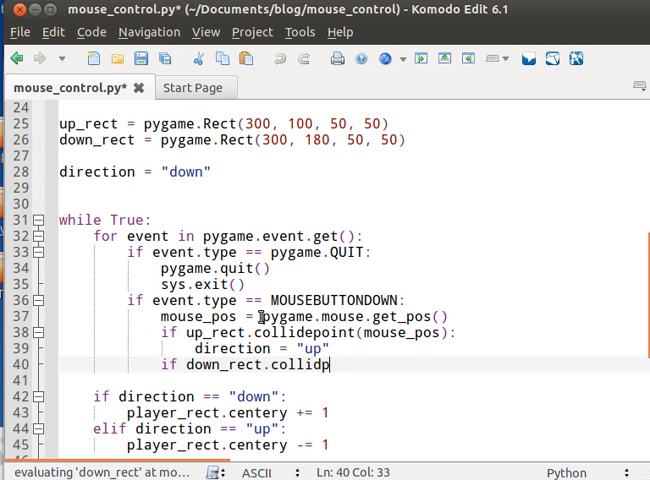
pyautogui.write('oint(mouse)')
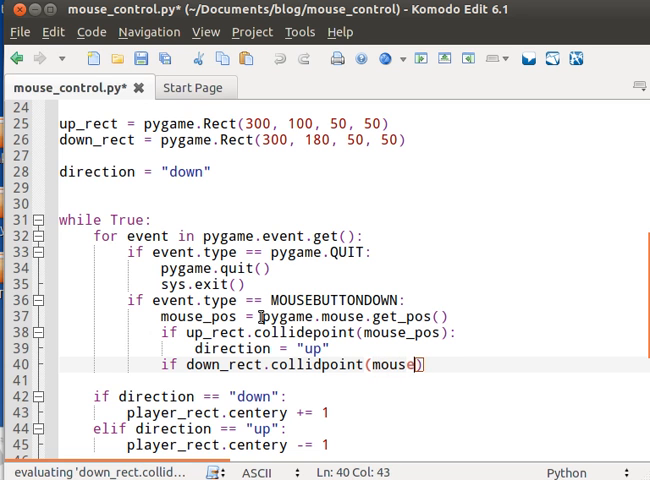
pyautogui.write('_pos')
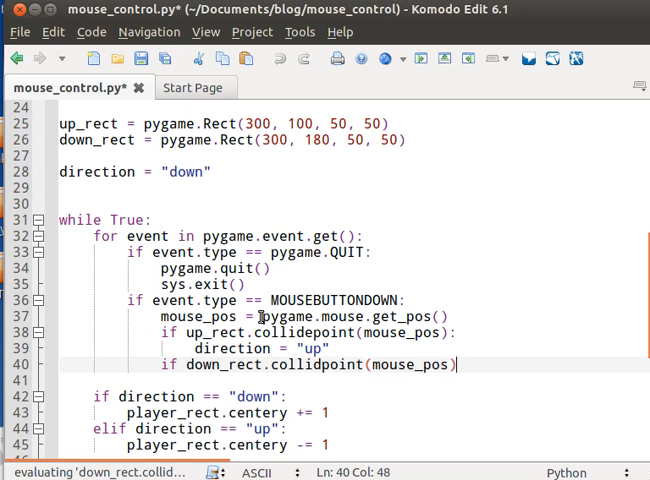
pyautogui.write('direction = "')
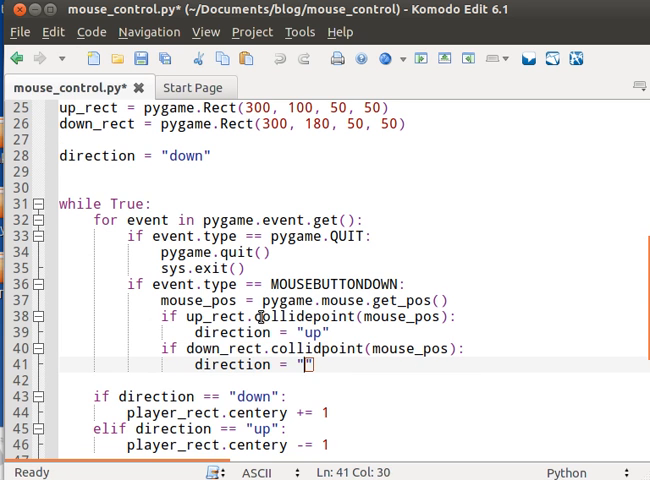
pyautogui.write('down')
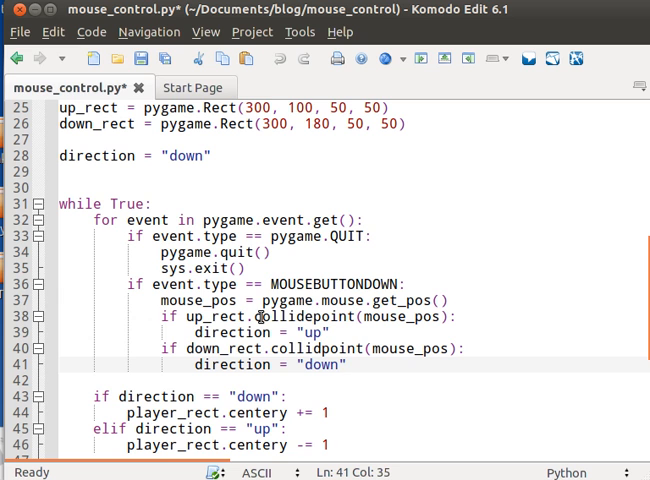
pyautogui.scroll(-3)
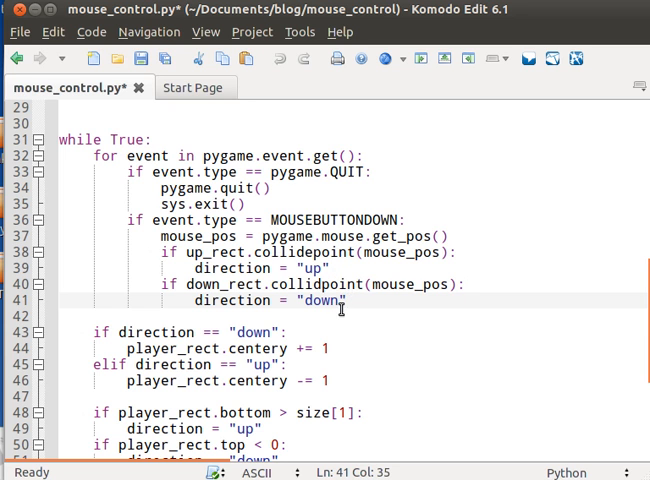
pyautogui.moveTo(334, 340)
pyautogui.write('5')
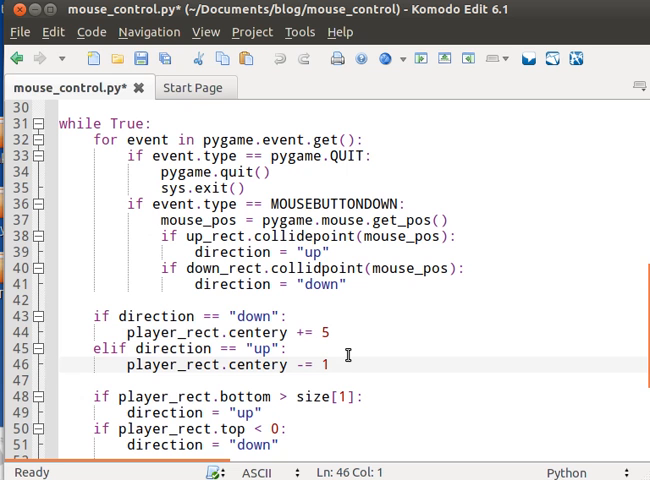
# - Change the centery step from 1 to 5, save and run the script
pyautogui.press('BackSpace')
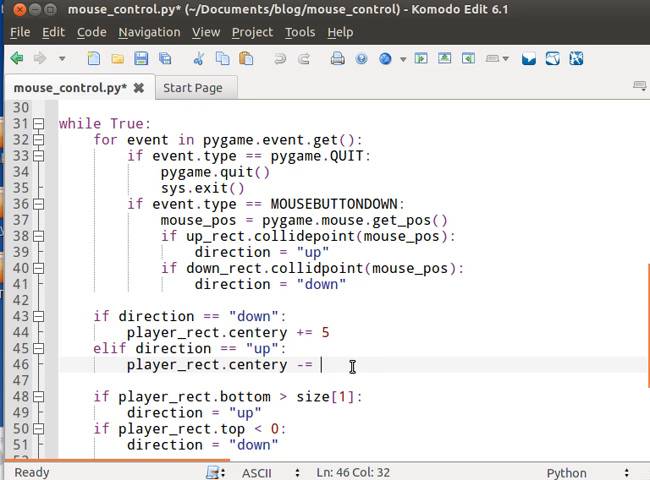
pyautogui.write('5')
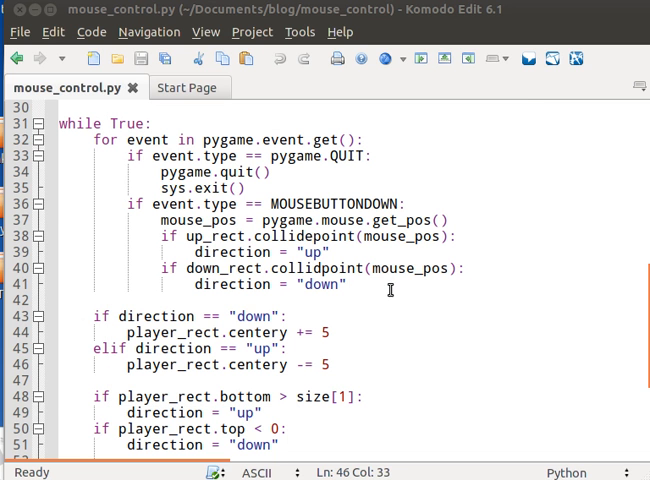
pyautogui.moveTo(352, 280)
pyautogui.write('e')
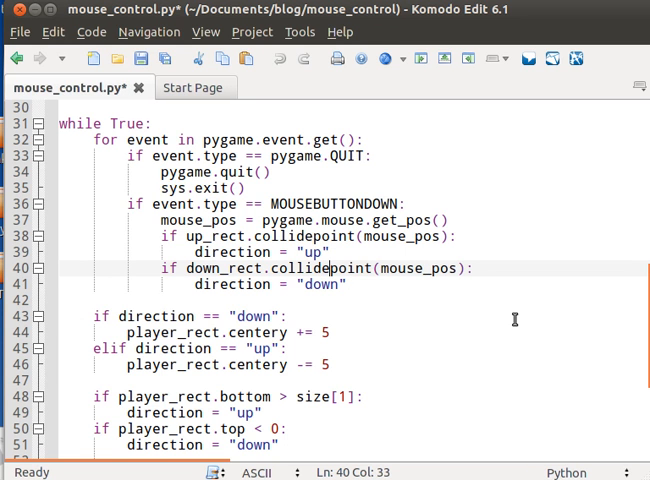
pyautogui.press('ctrl+s')
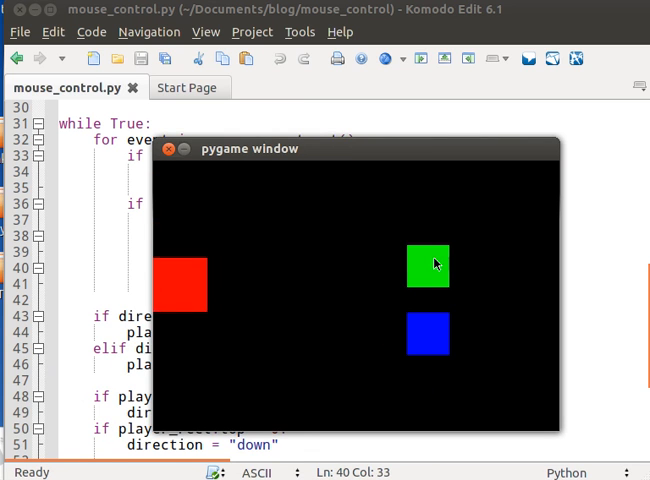
pyautogui.moveTo(428, 340)
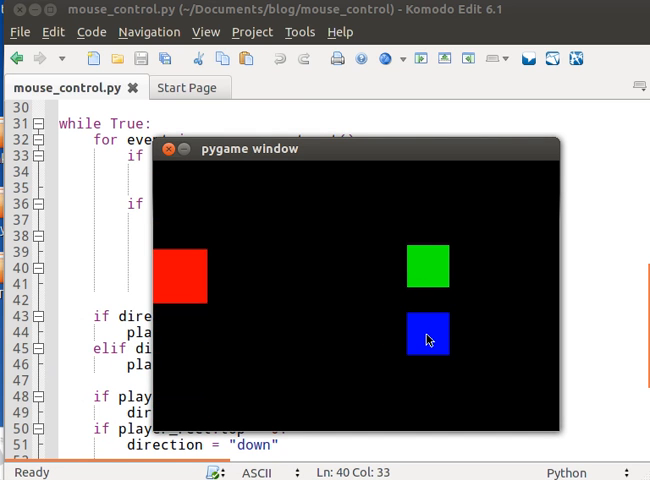